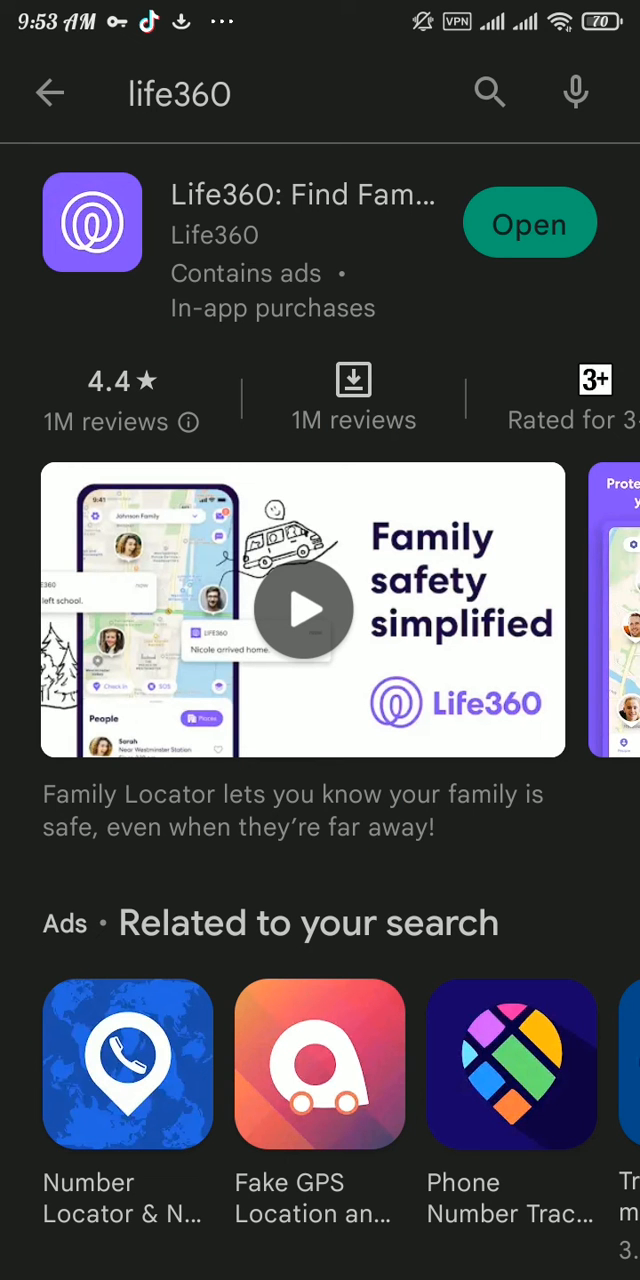
Step: Go to the home screen once Life360 finishes installing and shows Open
key("home")
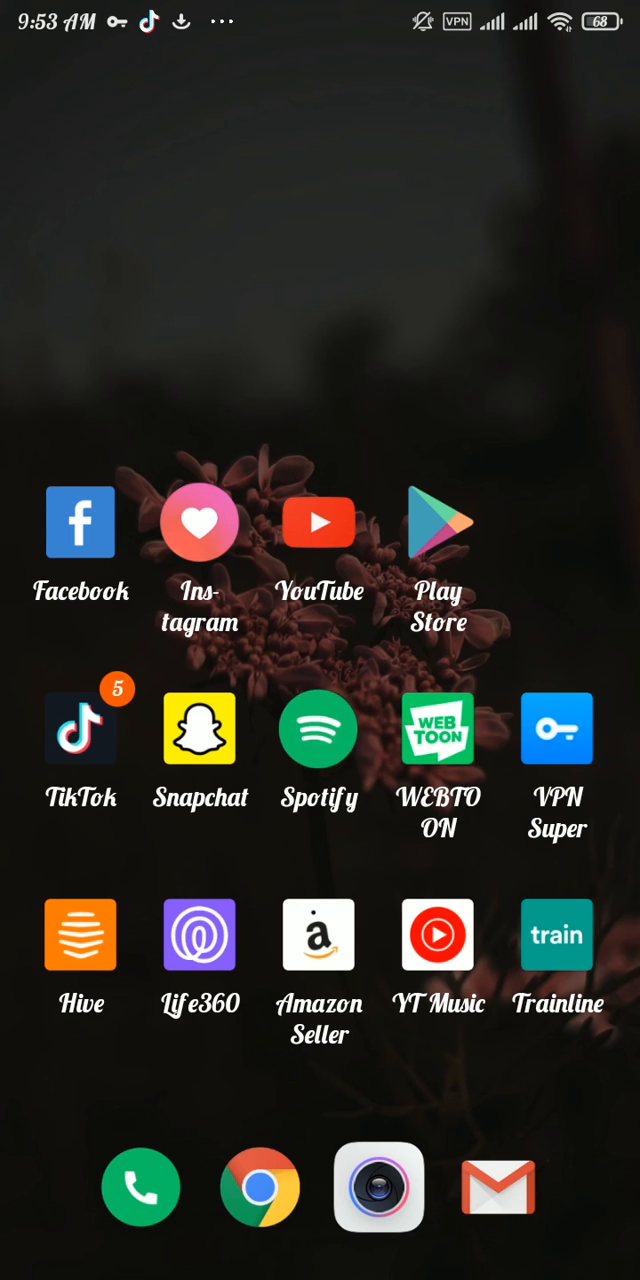